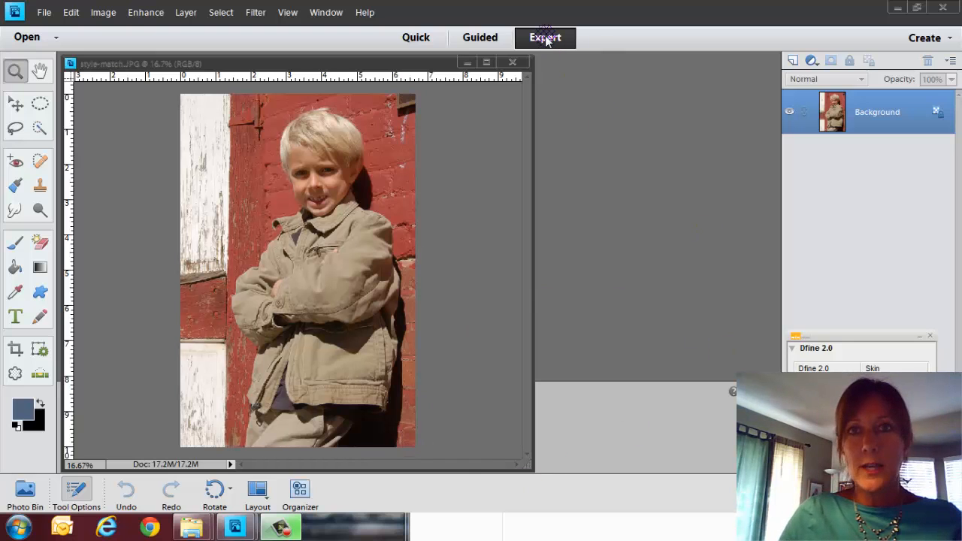
{"action": "mouse_move", "coordinate": [470, 41]}
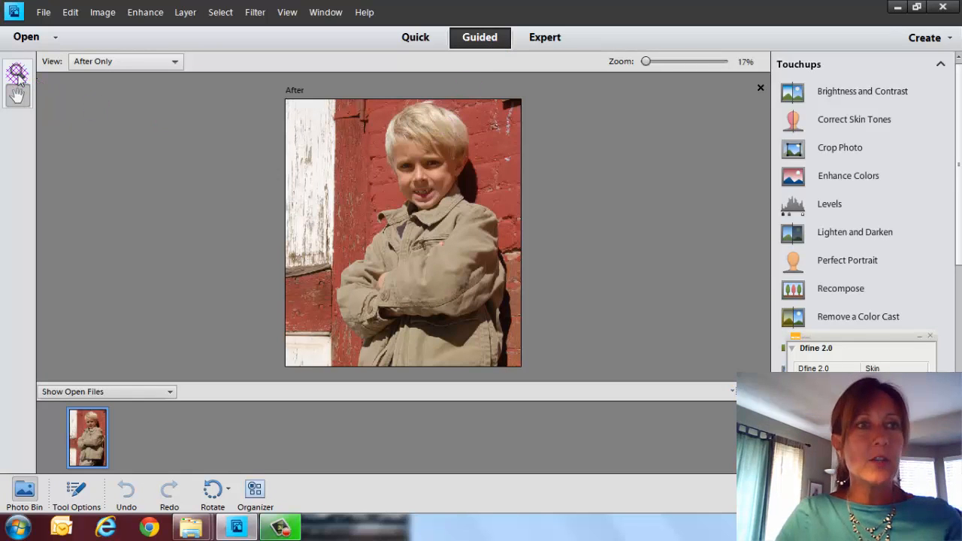
{"action": "mouse_move", "coordinate": [17, 94]}
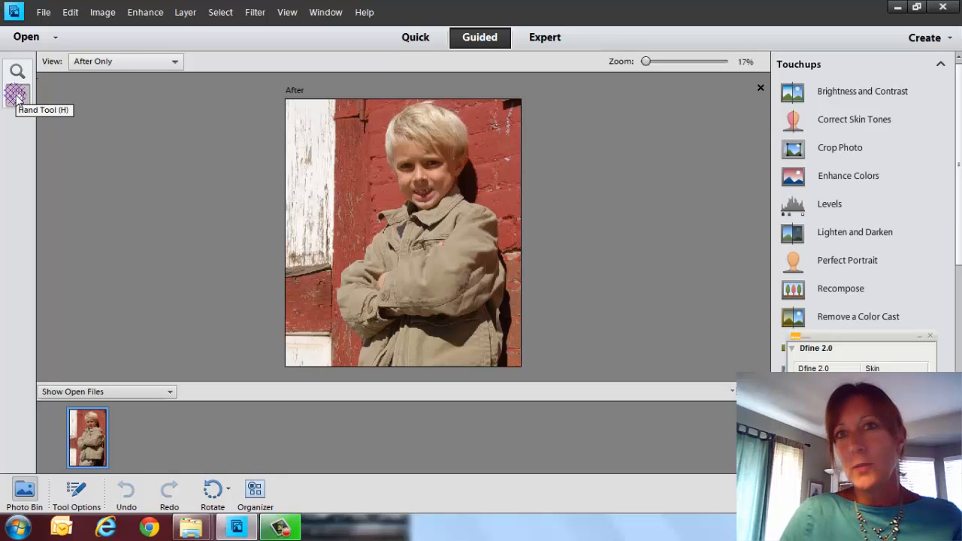
{"action": "mouse_move", "coordinate": [12, 98]}
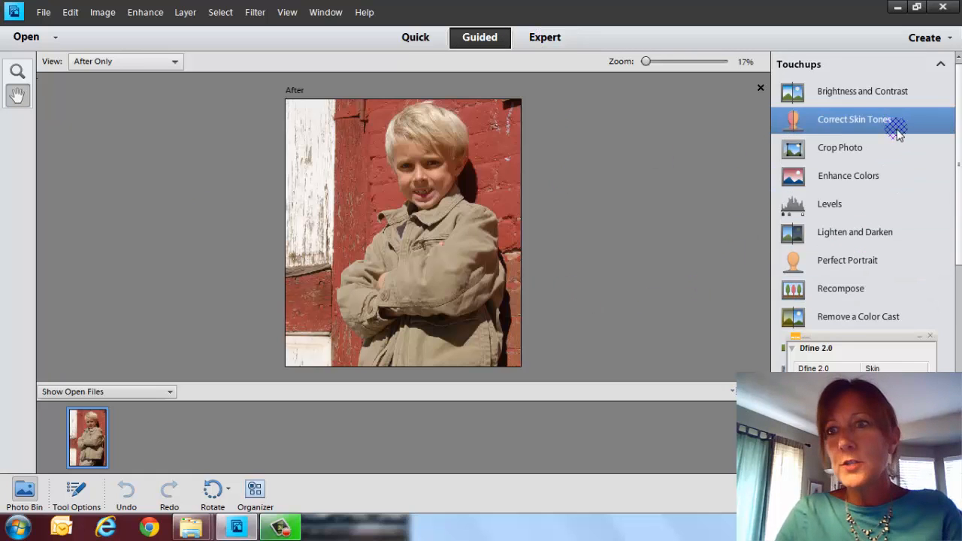
{"action": "mouse_move", "coordinate": [906, 336]}
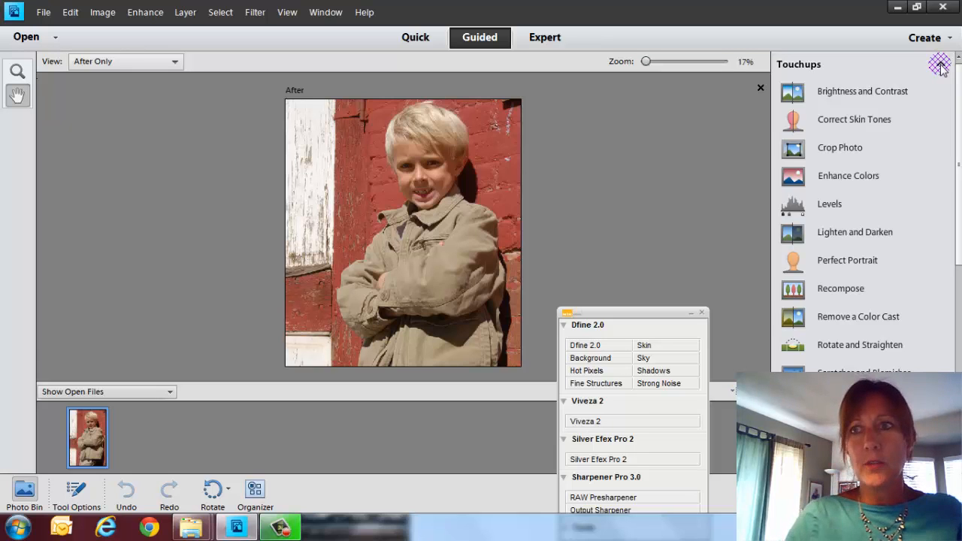
- Apply the Simple Depth Of Field effect from Photo Effects with a default blur
{"action": "left_click", "coordinate": [807, 93]}
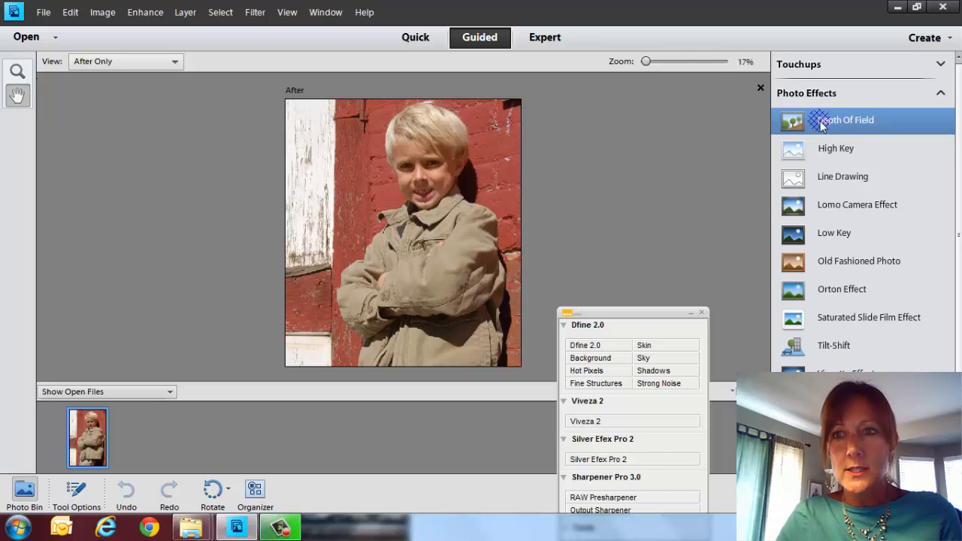
{"action": "left_click", "coordinate": [852, 120]}
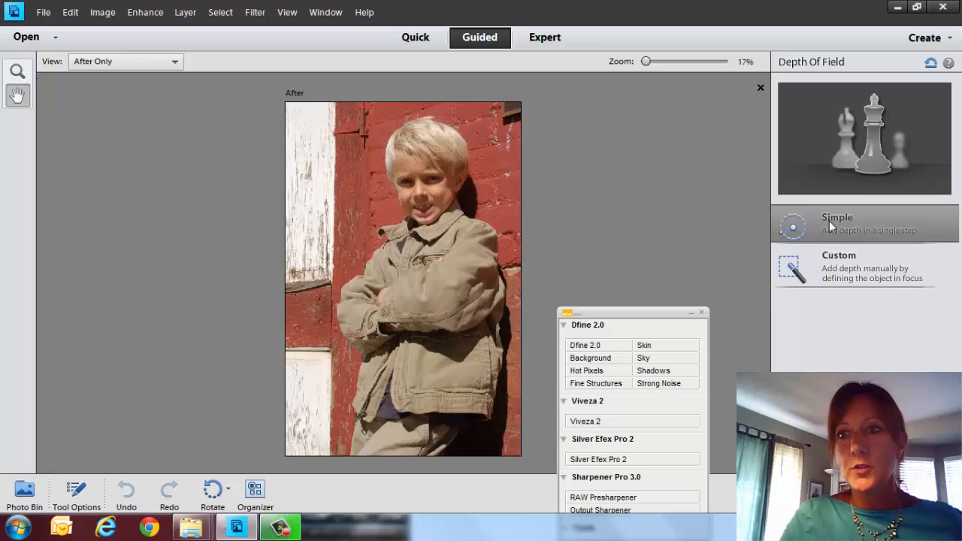
{"action": "left_click", "coordinate": [830, 223]}
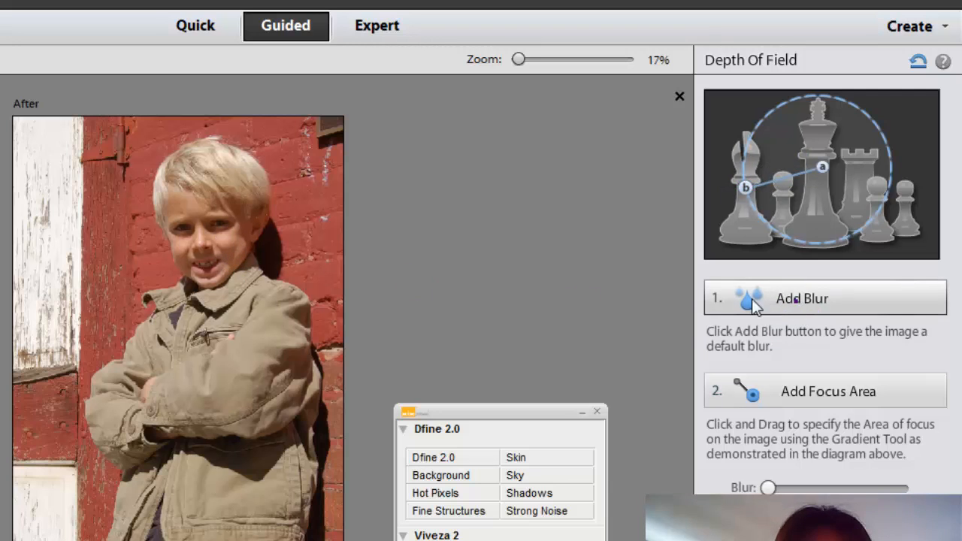
{"action": "left_click", "coordinate": [811, 300]}
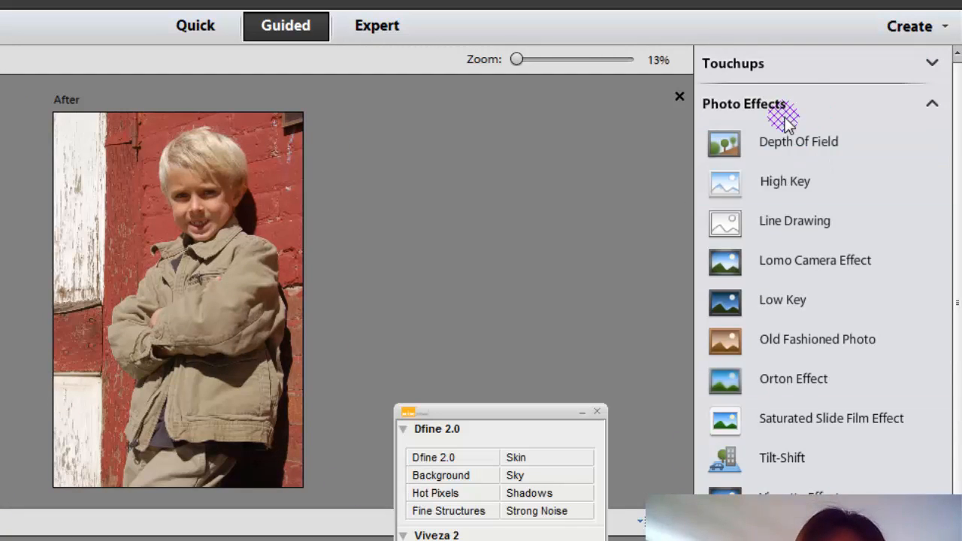
- Apply the High Key effect to the boy photo using the B&W preset
{"action": "left_click", "coordinate": [785, 182]}
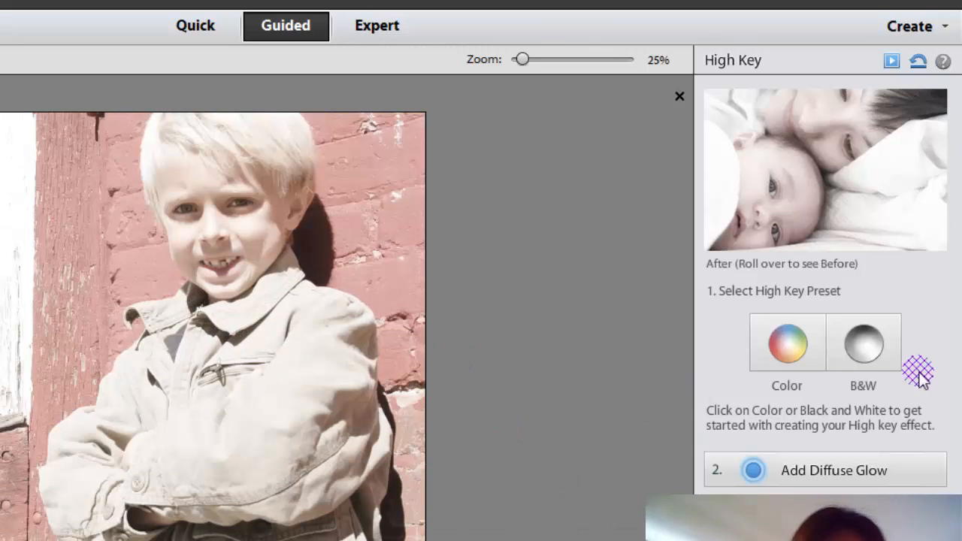
{"action": "left_click", "coordinate": [862, 342]}
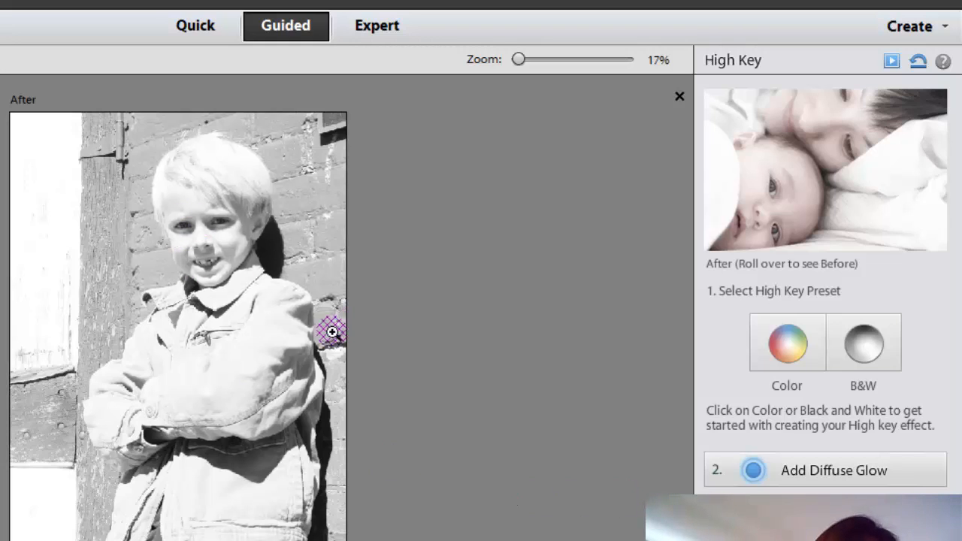
{"action": "mouse_move", "coordinate": [812, 406]}
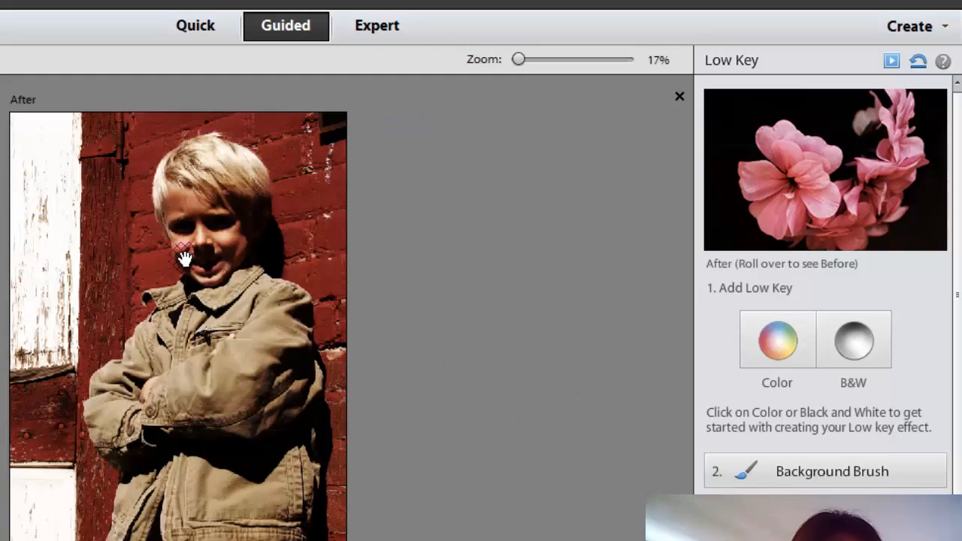
{"action": "mouse_move", "coordinate": [197, 306]}
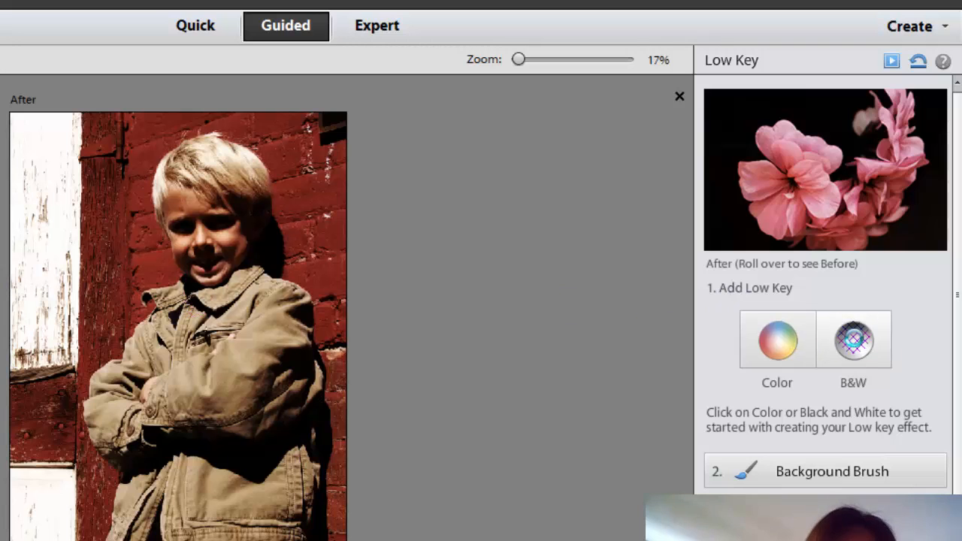
- Switch the Low Key effect on the boy photo to the B&W preset
{"action": "left_click", "coordinate": [852, 339]}
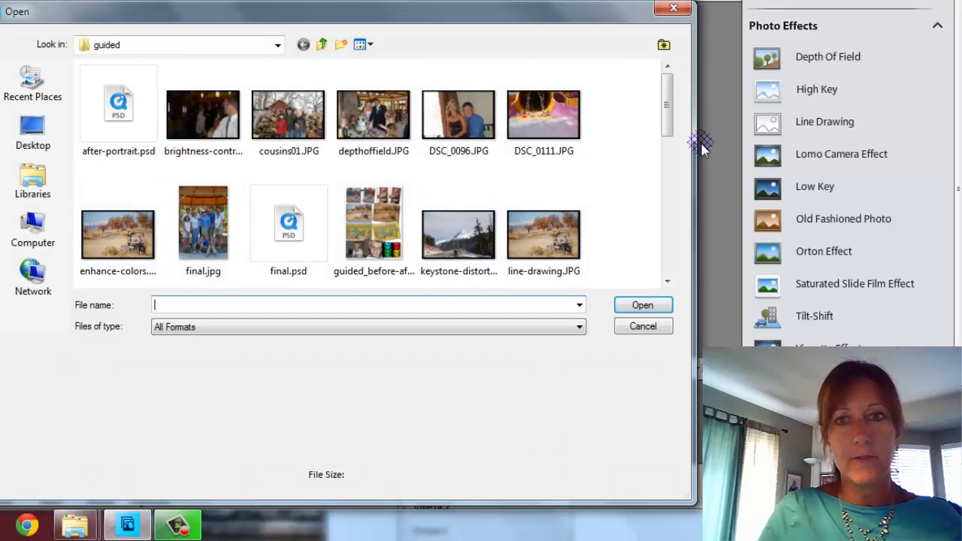
- Scroll down three notches in the Photoshop Elements window
{"action": "scroll", "scroll_direction": "down", "scroll_amount": 3}
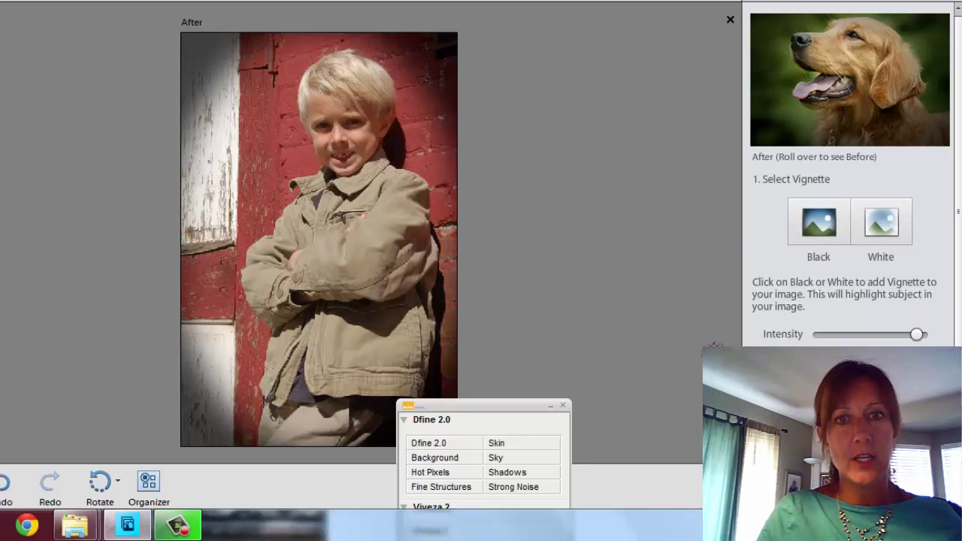
- Switch the boy photo's vignette edge from black to white
{"action": "left_click", "coordinate": [881, 221]}
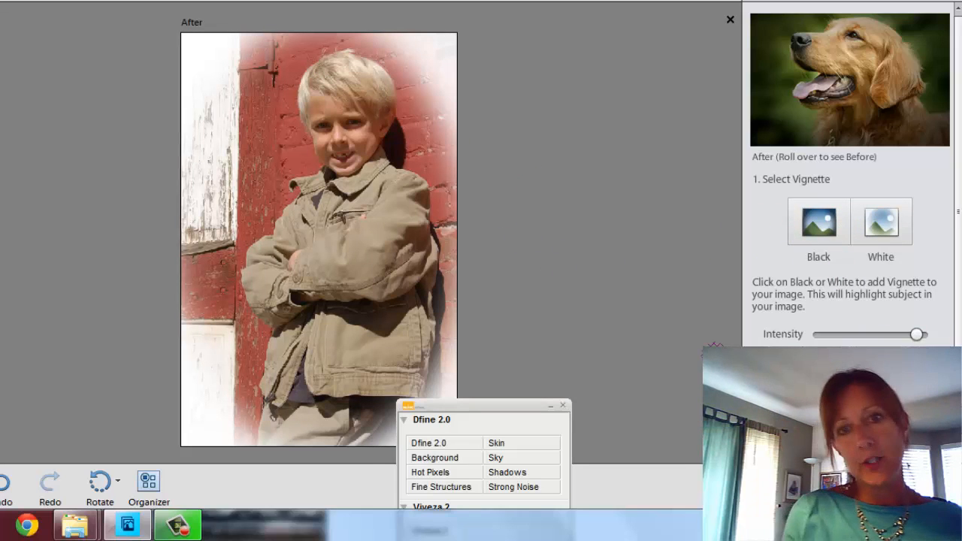